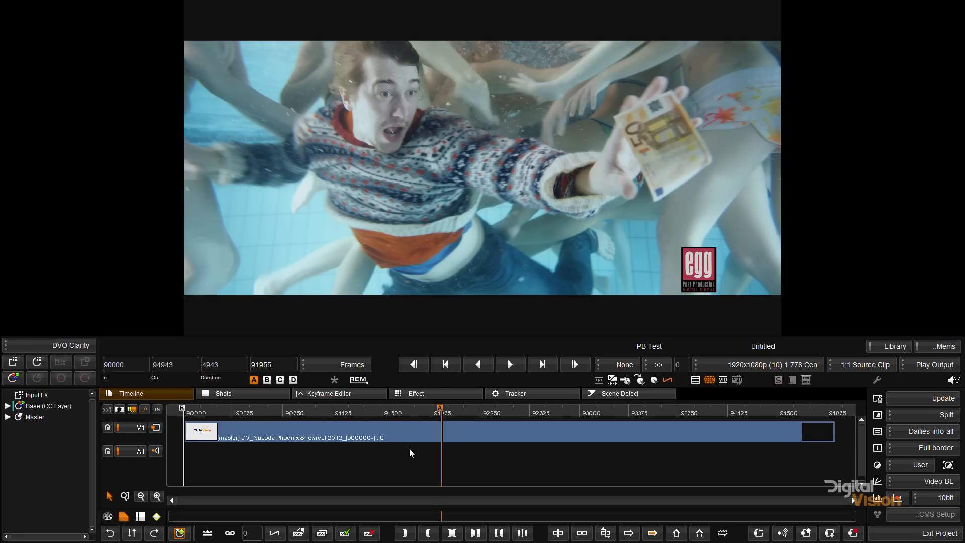
# Step: Open the effect selector above the layer tree to show the DVO Camera effects
pyautogui.click(290, 411)
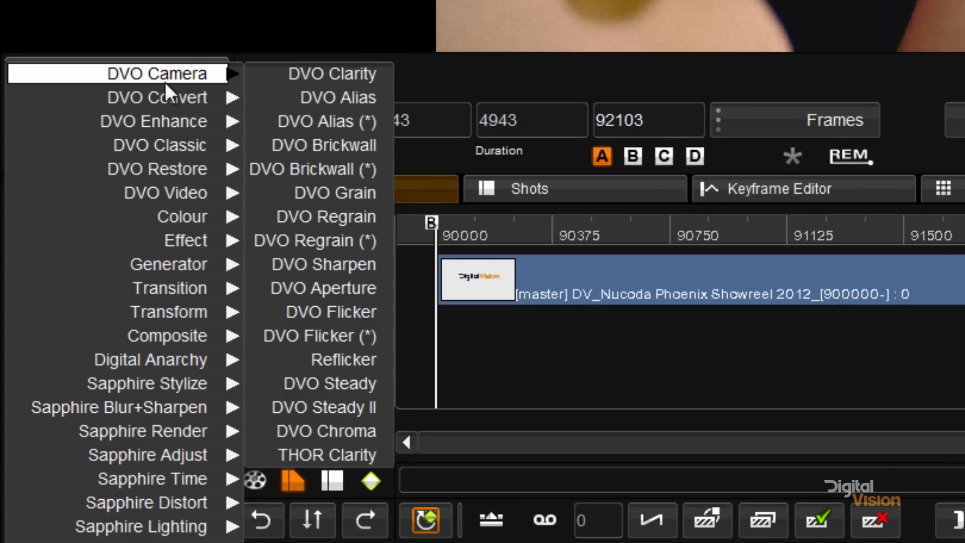
# Step: Add THOR Clarity from the DVO Camera submenu to Input FX
pyautogui.click(326, 455)
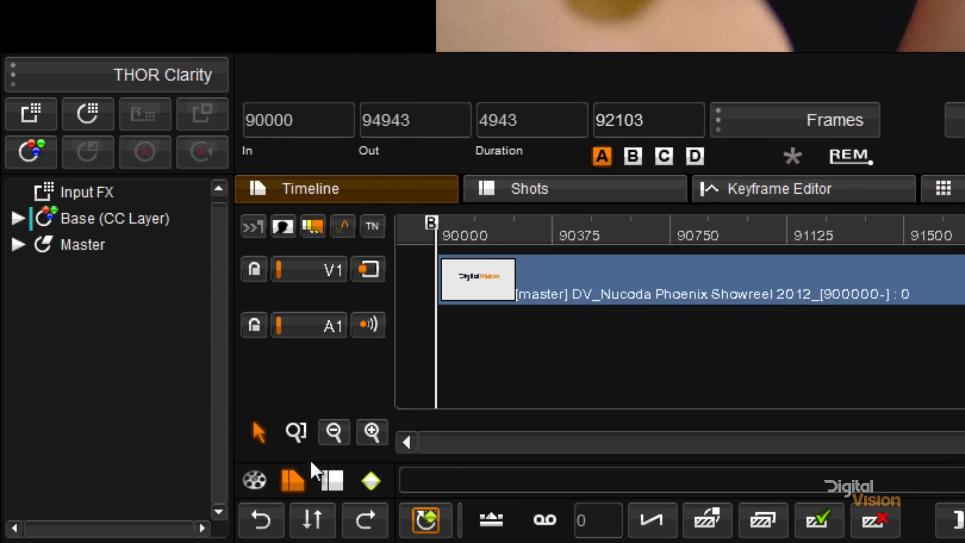
pyautogui.moveTo(314, 478)
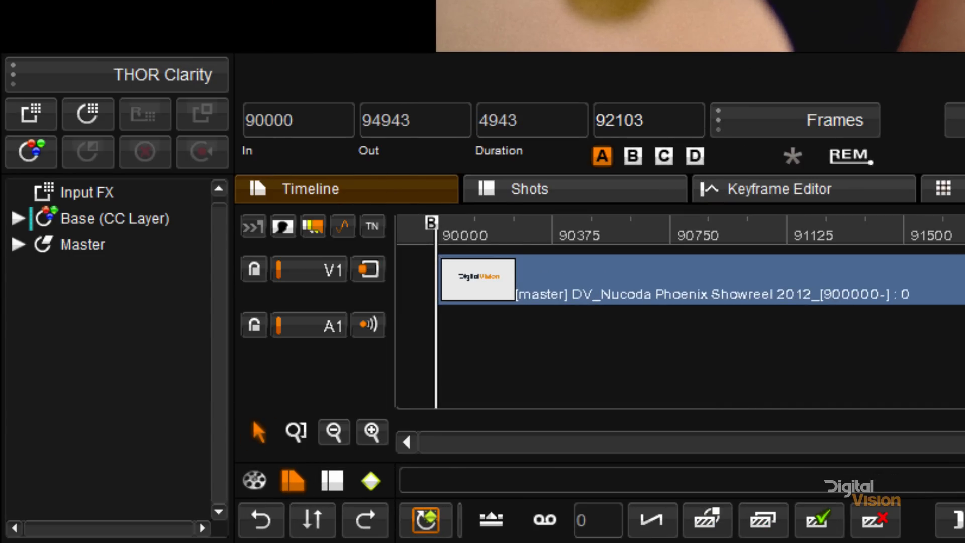
pyautogui.moveTo(594, 172)
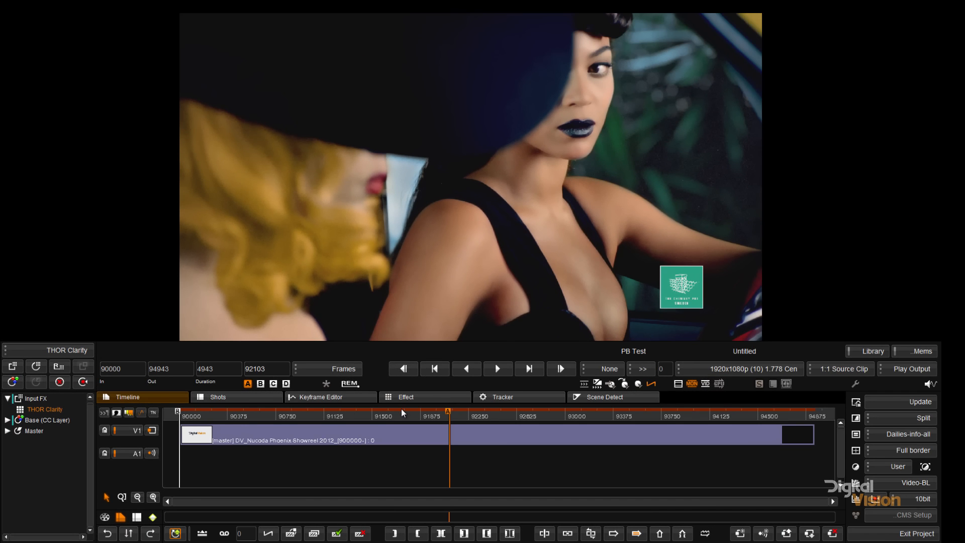
# Step: Jump to a later shot, check THOR Clarity's Amount and Preservation at 0.75, and return to Timeline
pyautogui.click(372, 416)
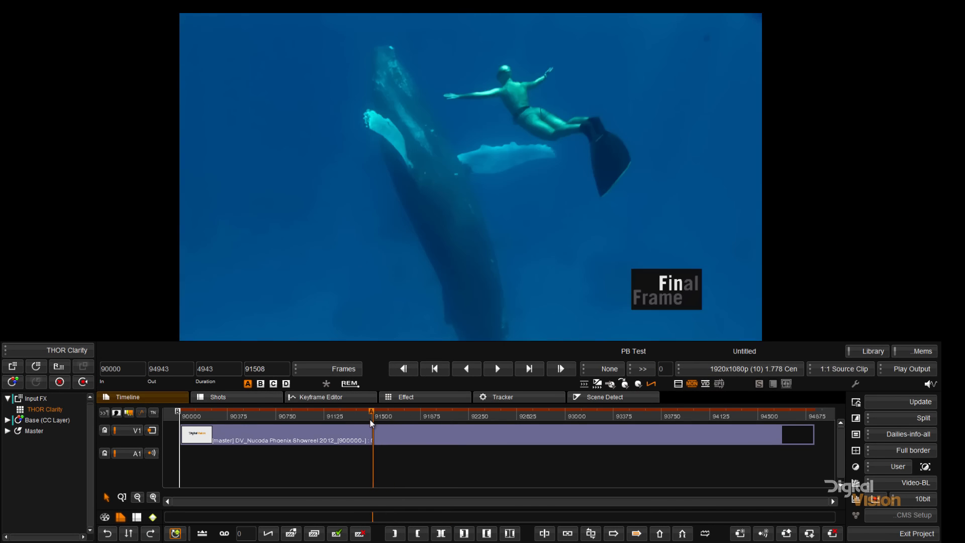
pyautogui.click(317, 416)
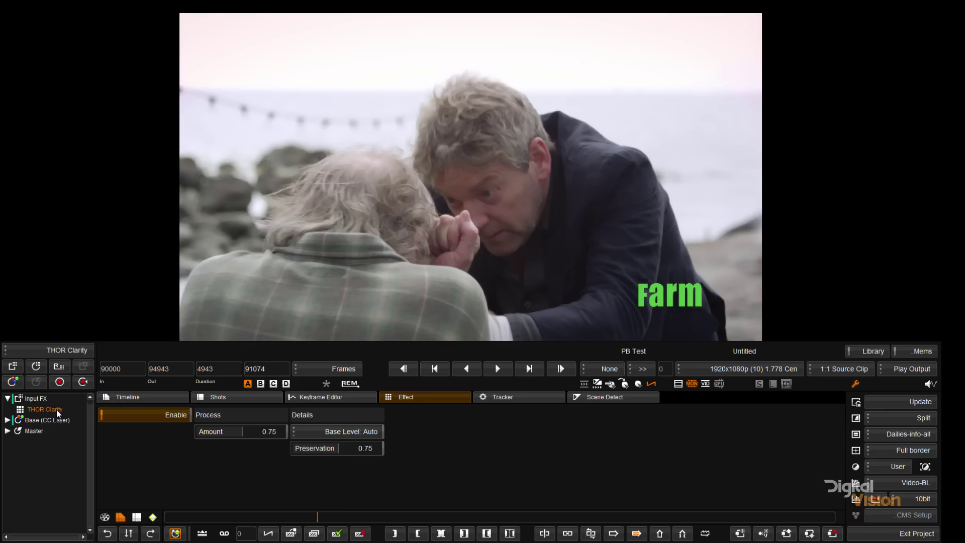
pyautogui.moveTo(194, 474)
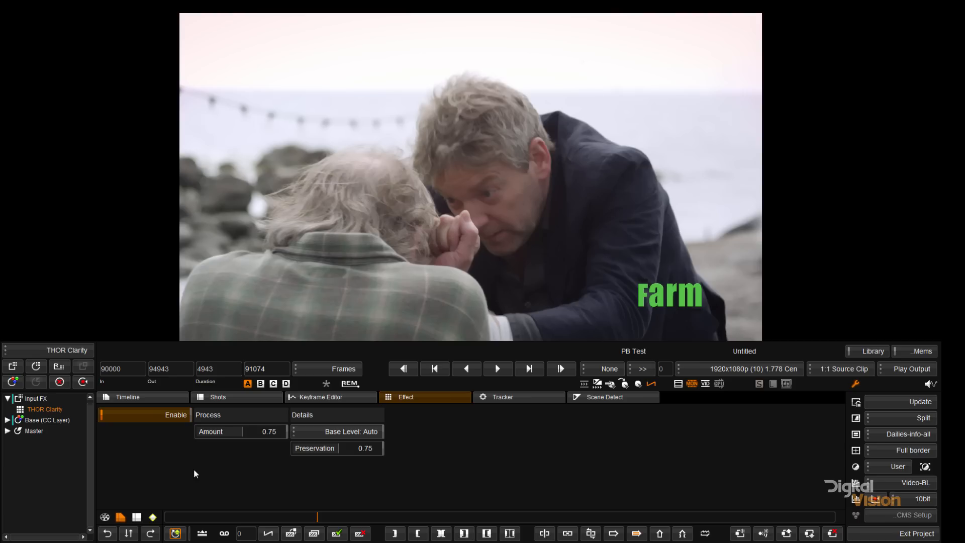
pyautogui.click(126, 396)
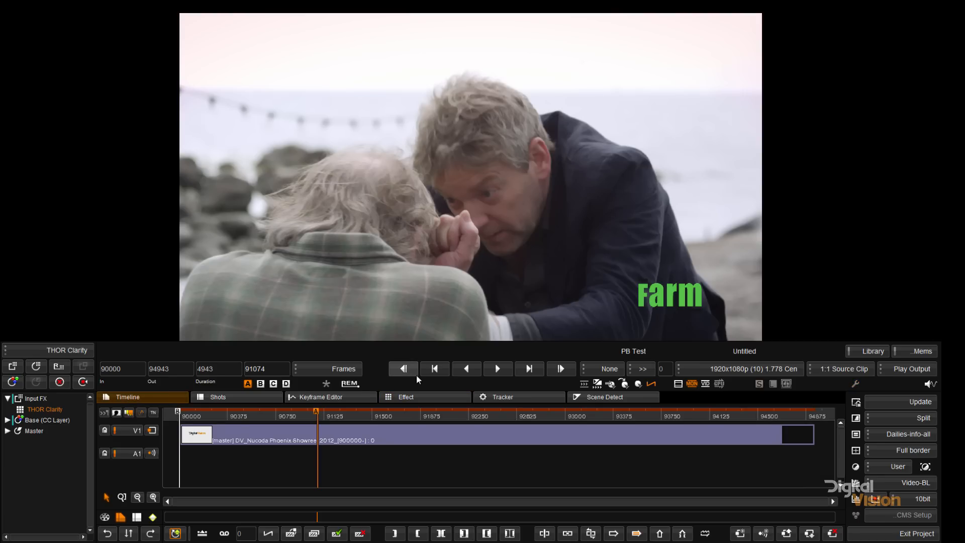
# Step: Render the timeline with THOR Clarity applied and start playback
pyautogui.click(639, 383)
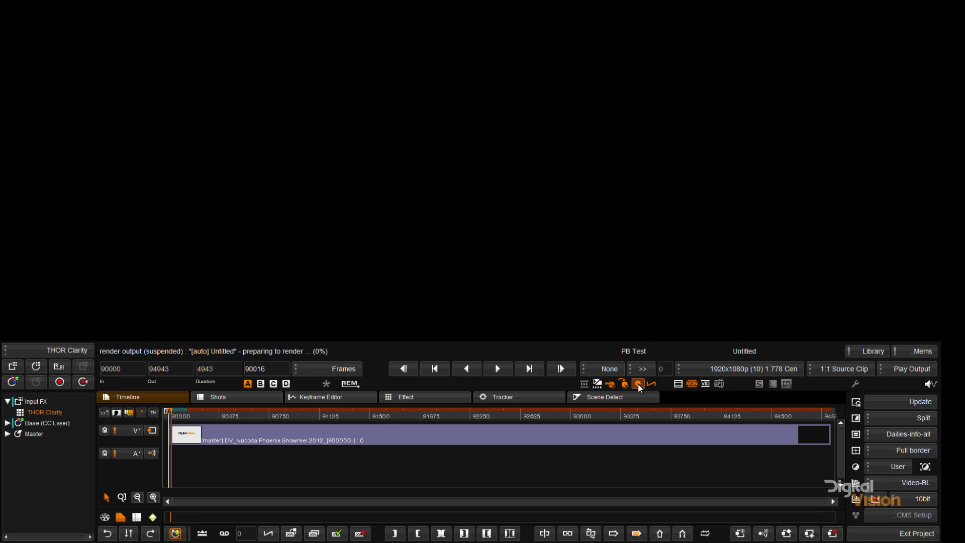
pyautogui.click(499, 368)
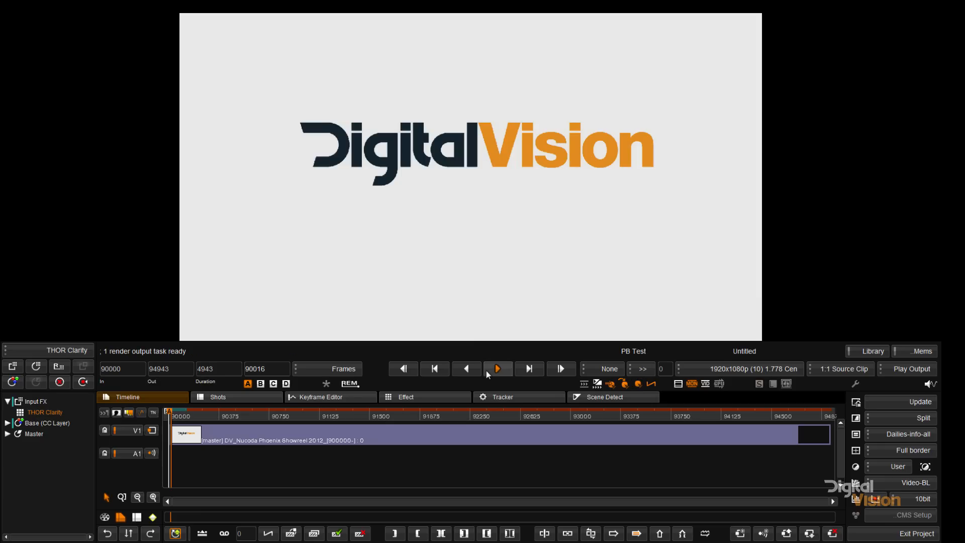
pyautogui.click(498, 369)
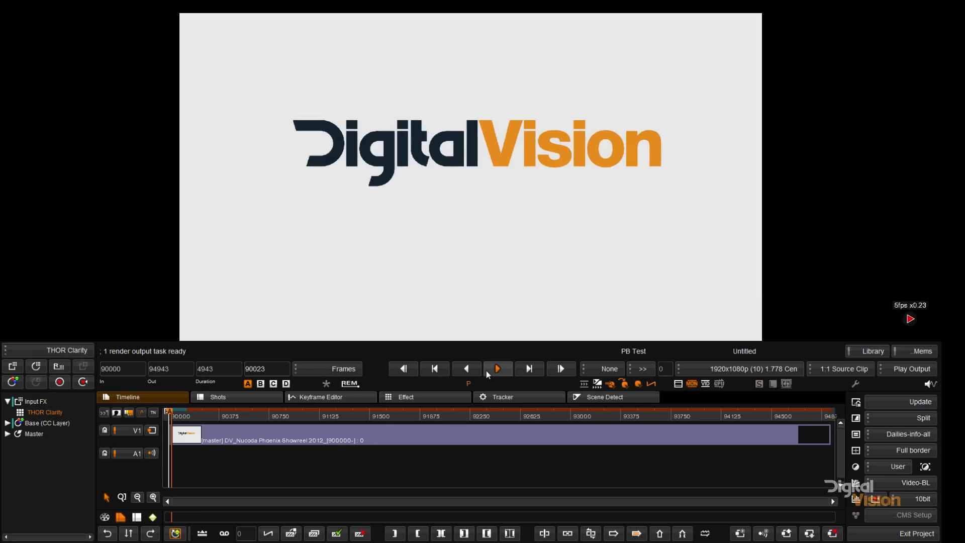
pyautogui.click(497, 368)
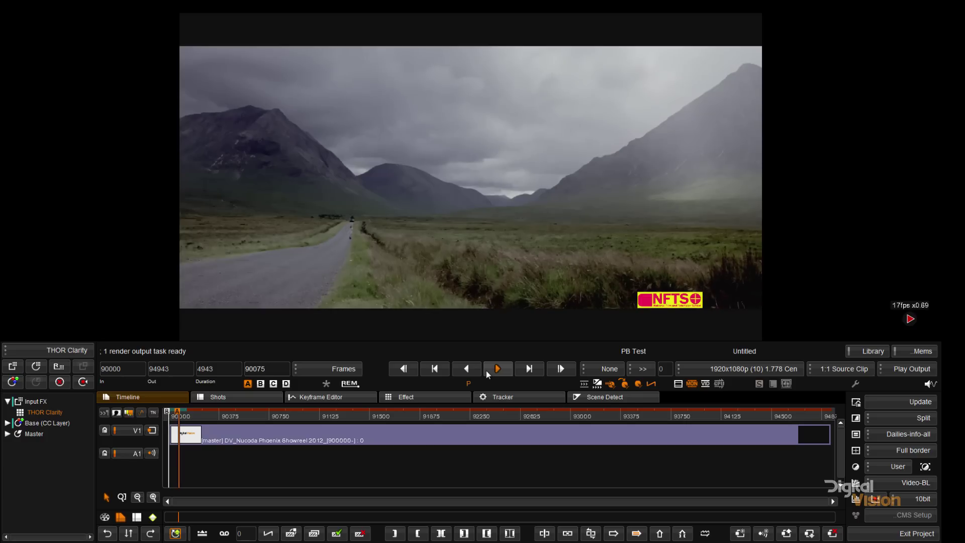
pyautogui.click(498, 368)
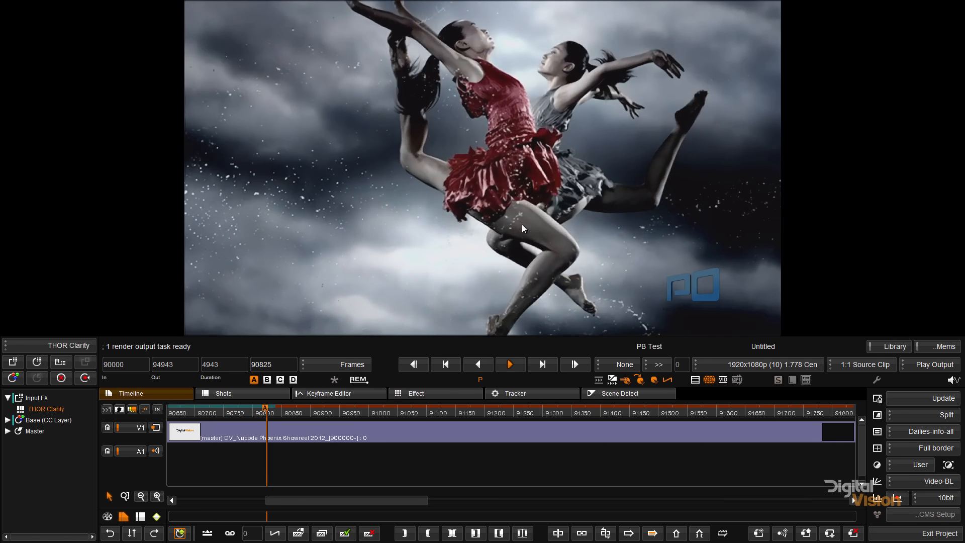
# Step: Turn on the Split view to compare processed and original pictures during playback
pyautogui.click(937, 346)
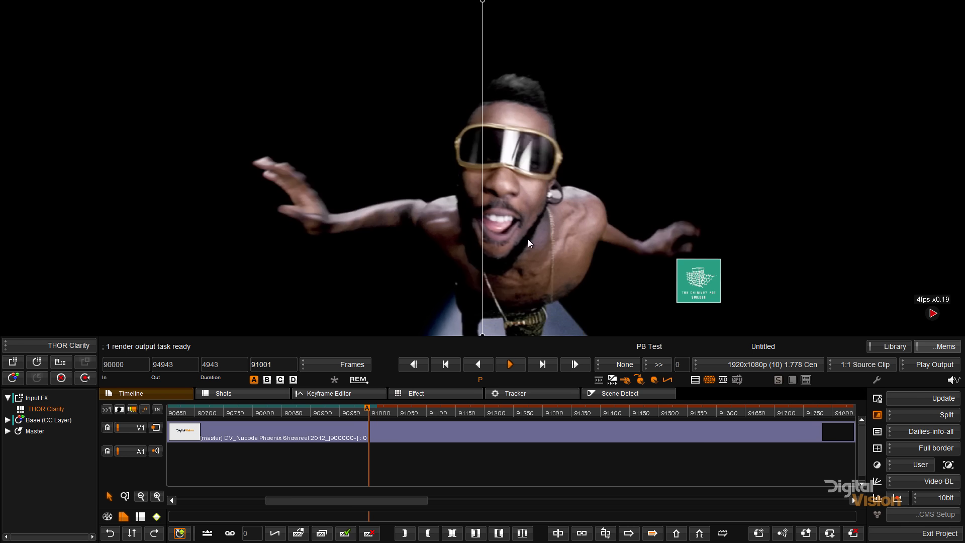
# Step: Click in the viewer while split-screen playback continues onto the next interior shot
pyautogui.click(508, 364)
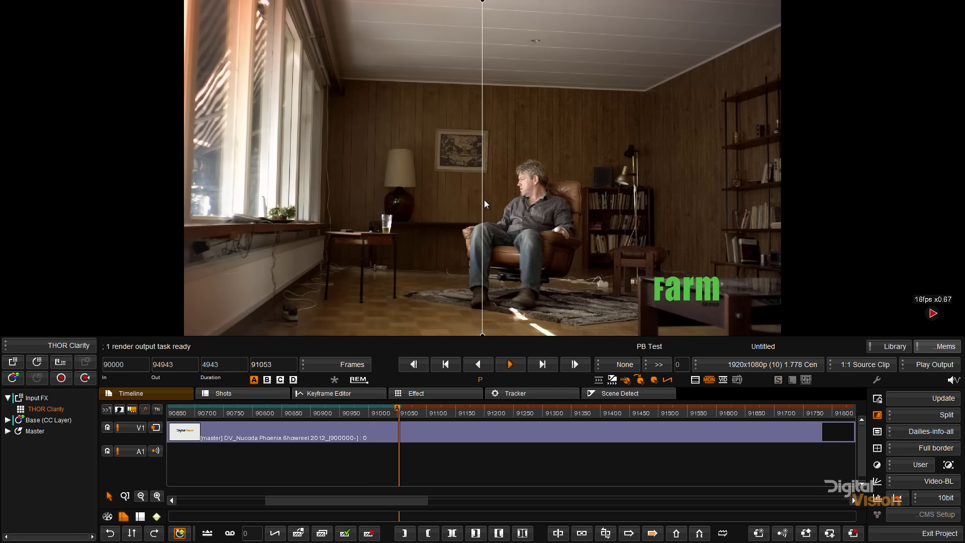